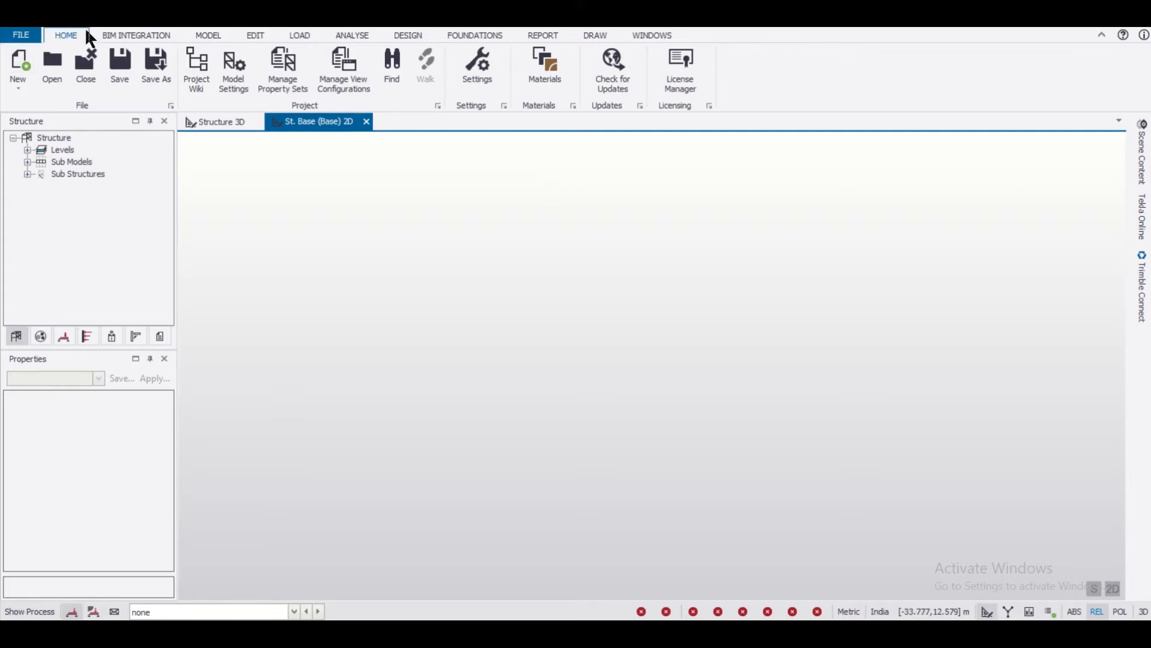
Step: Switch the ribbon to the Model tab to reveal the modelling tools
left_click(135, 34)
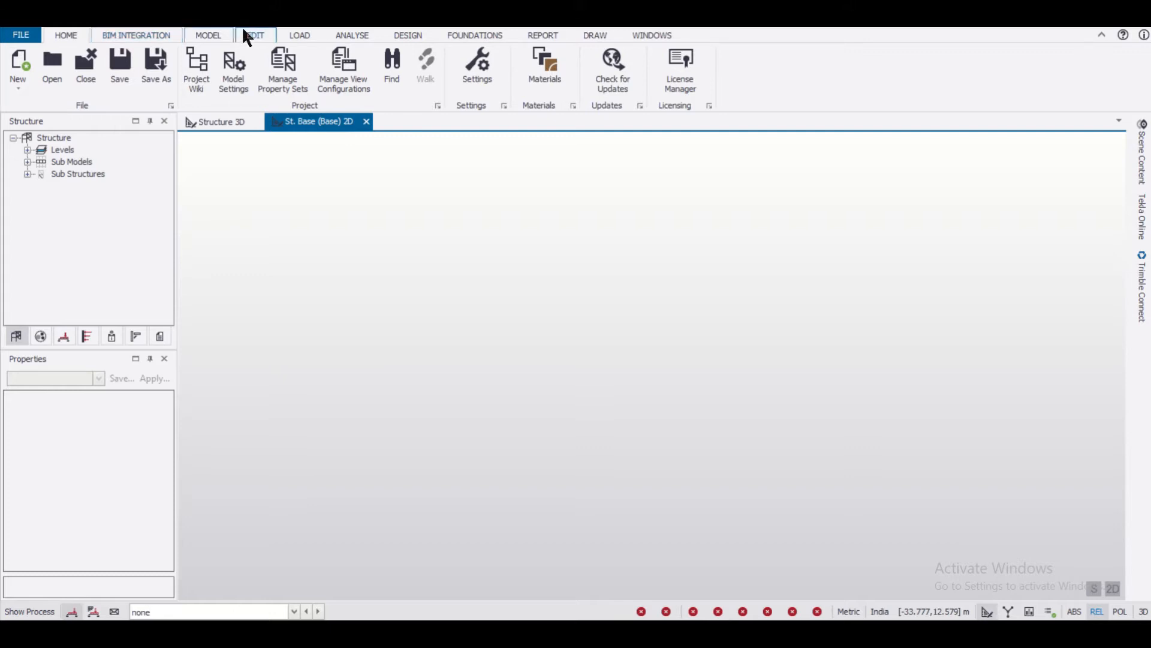
left_click(208, 35)
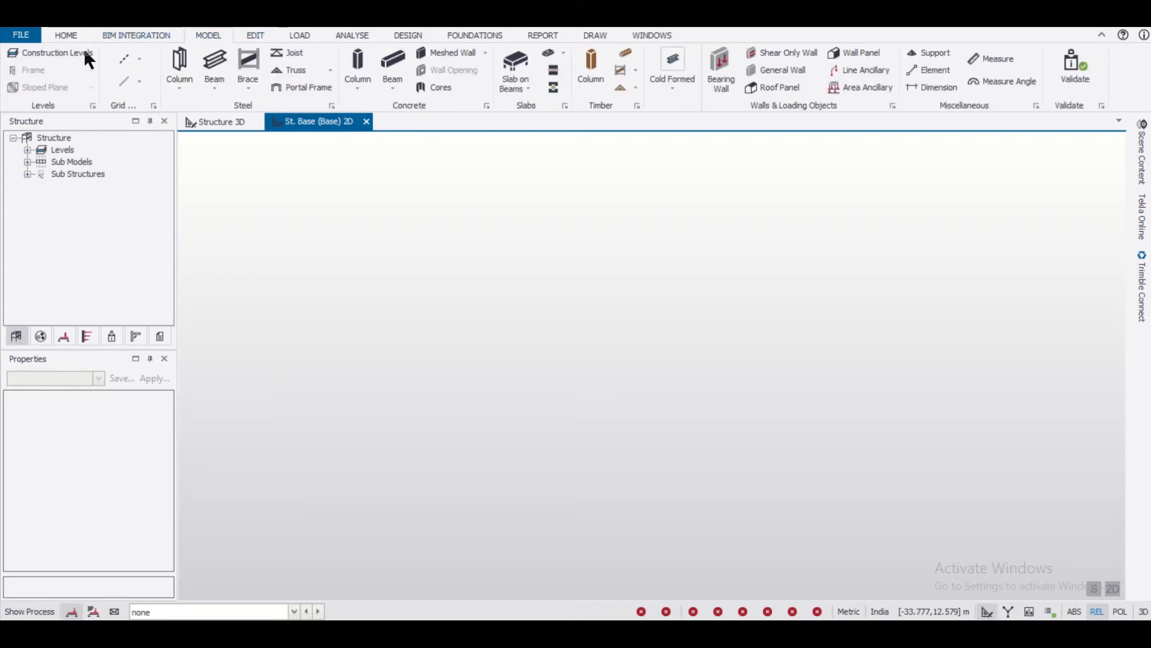
Step: Add level B1 below Base, level 1 at 3.2 m with 150 mm slab, and level 2
left_click(56, 52)
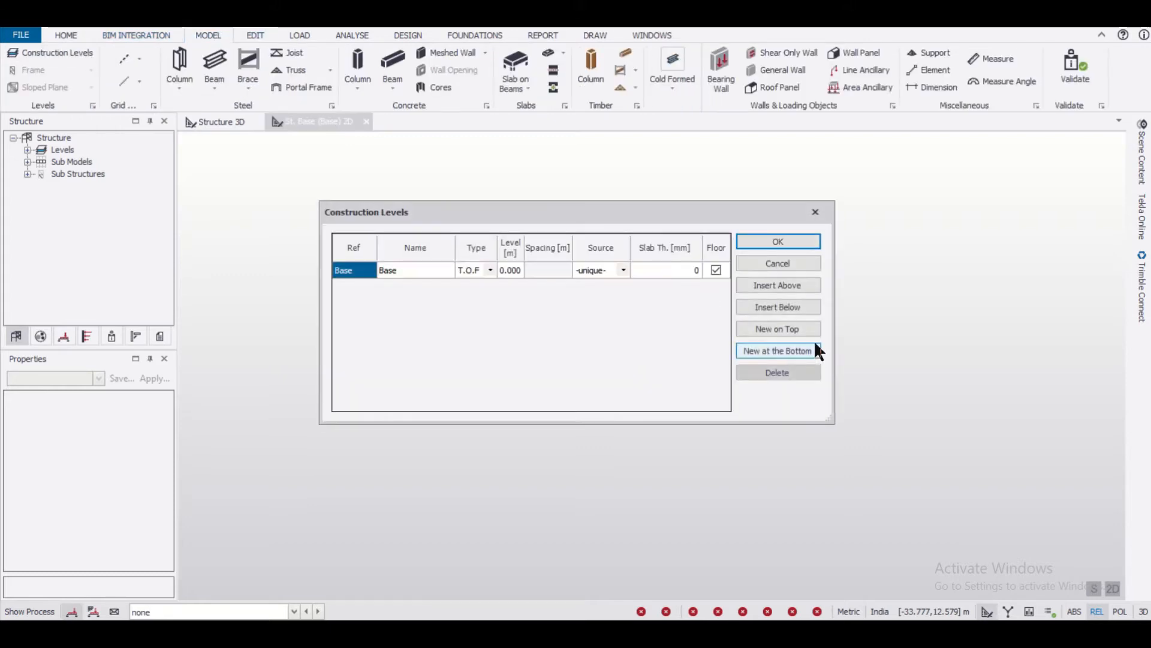
left_click(777, 350)
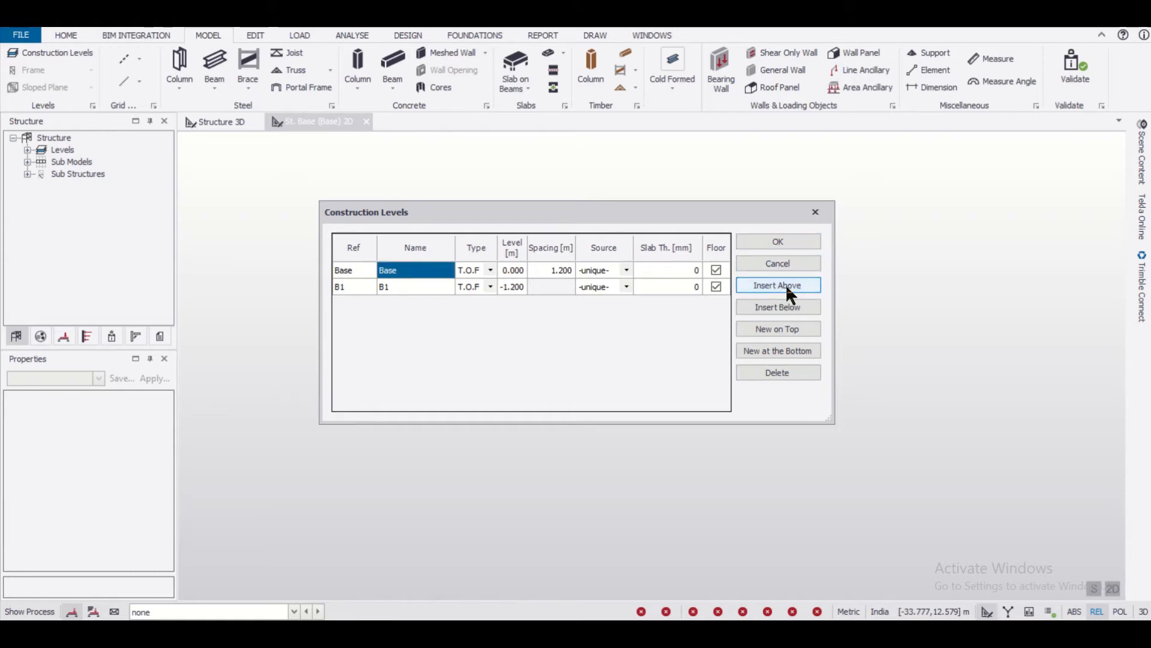
left_click(776, 285)
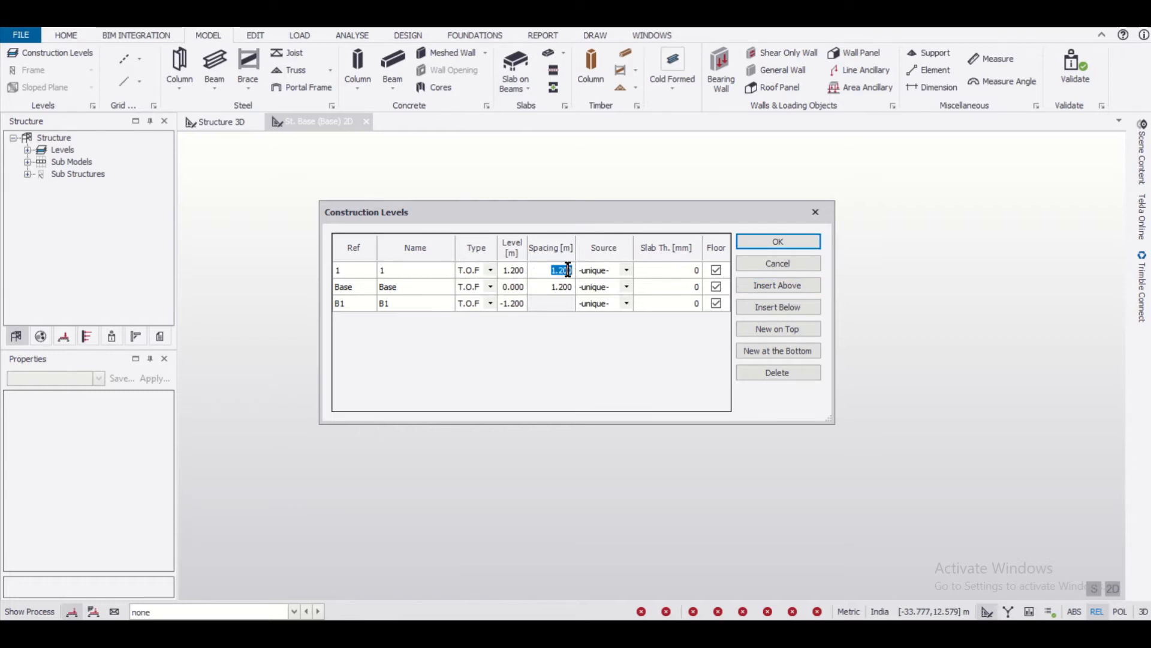
type("3.2")
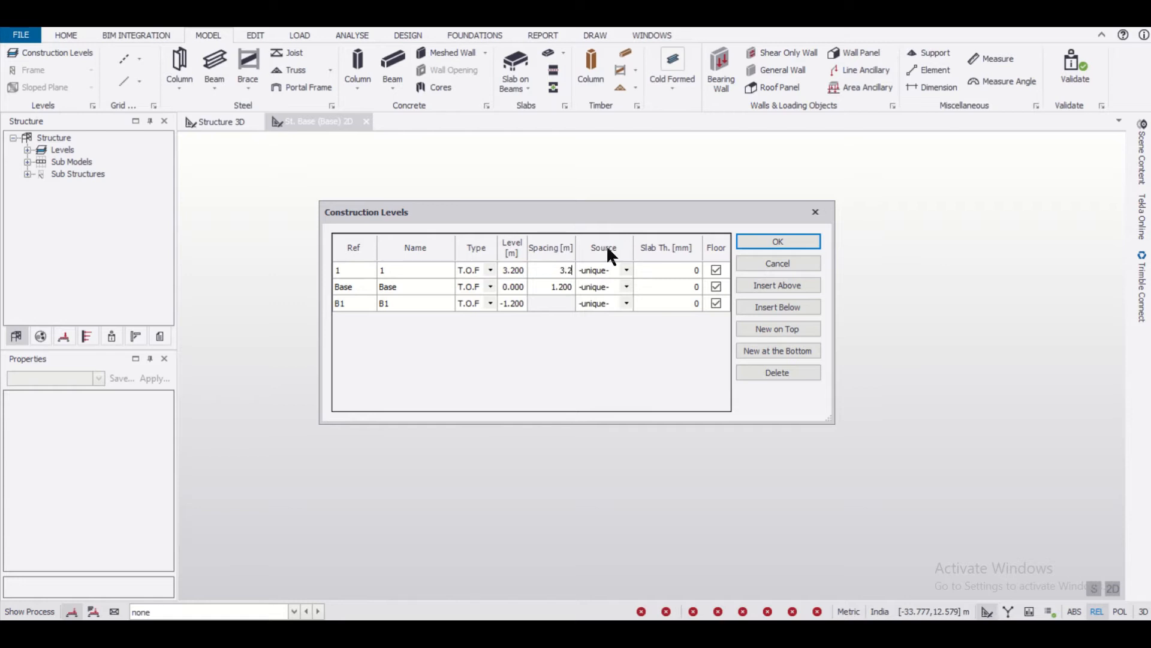
left_click(489, 287)
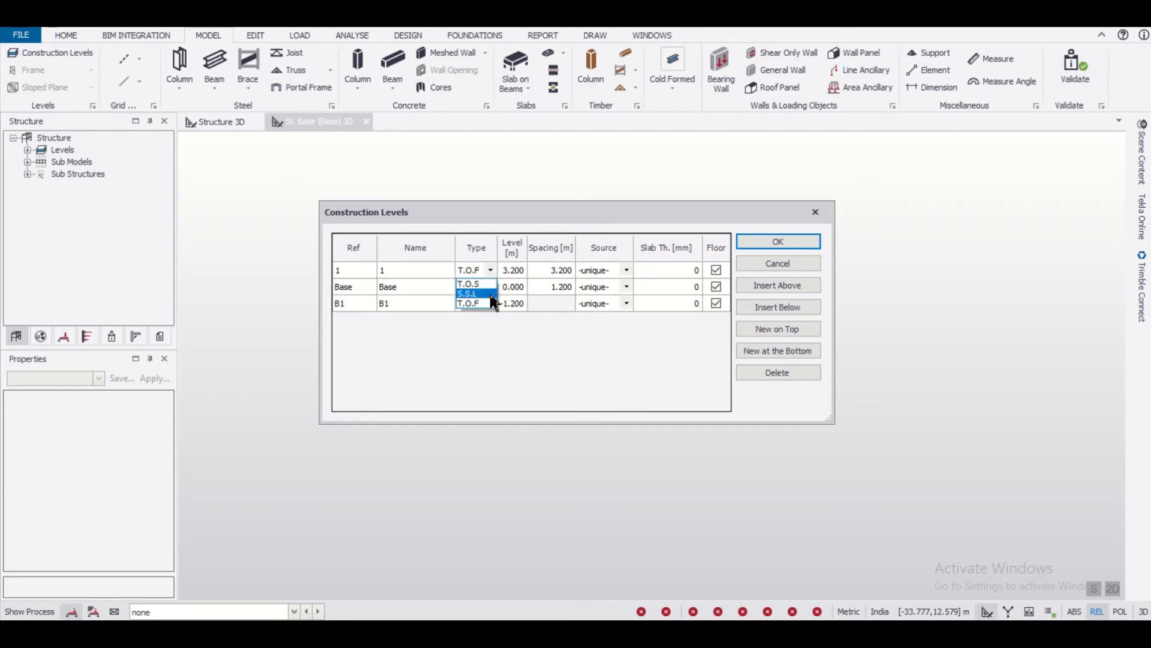
left_click(468, 293)
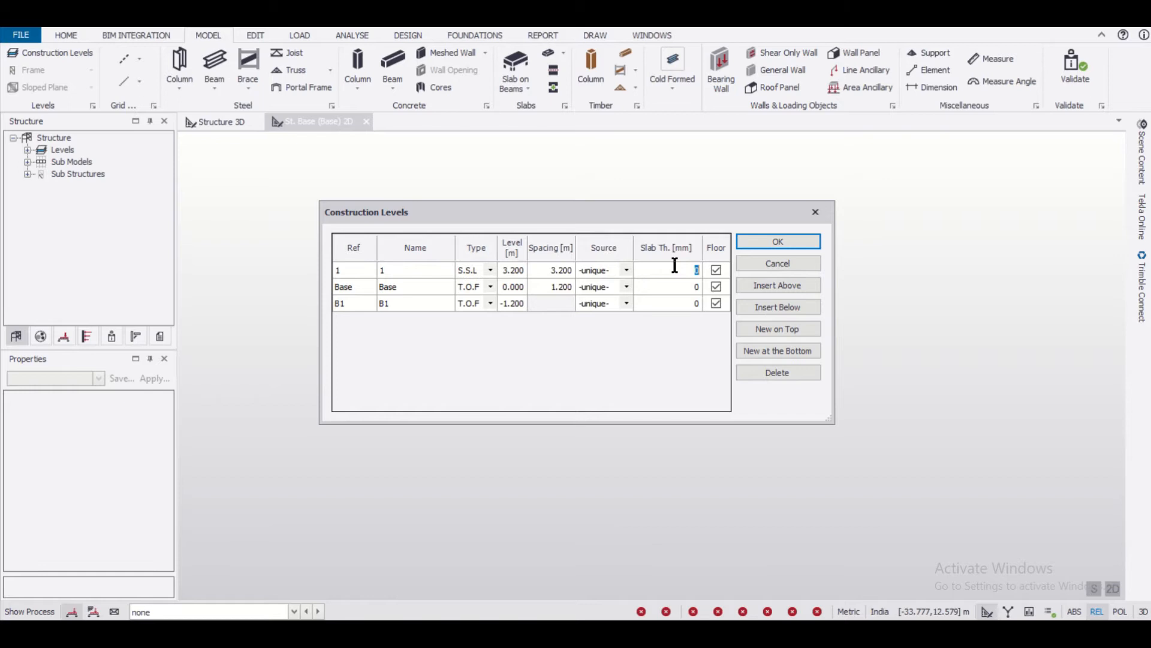
type("150")
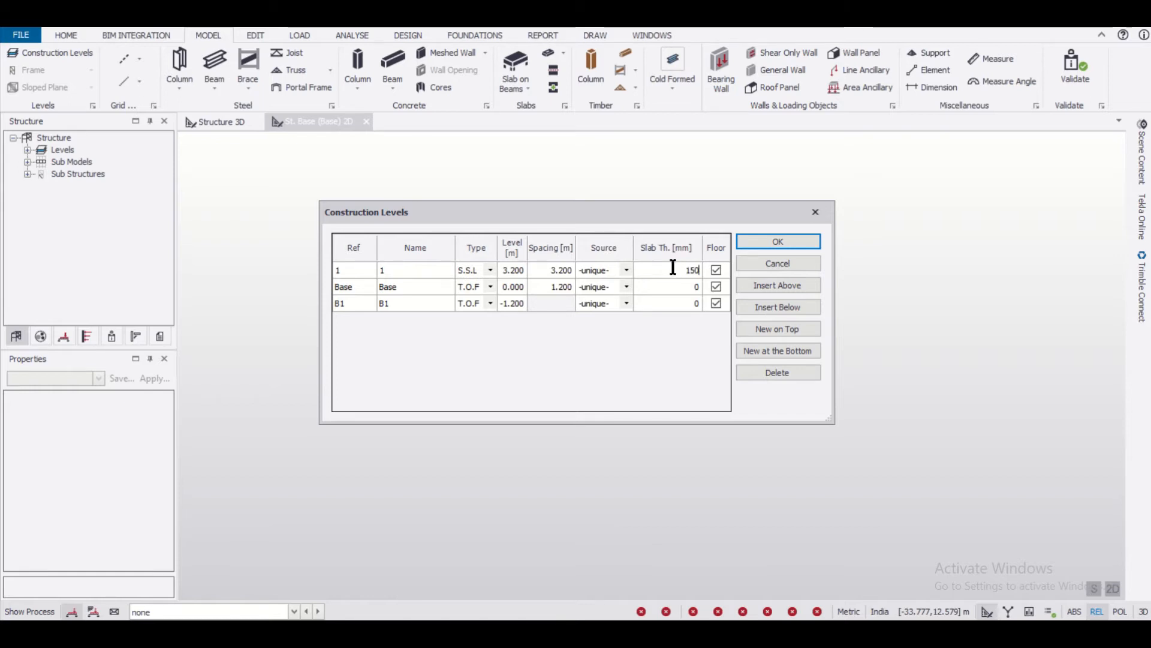
left_click(414, 269)
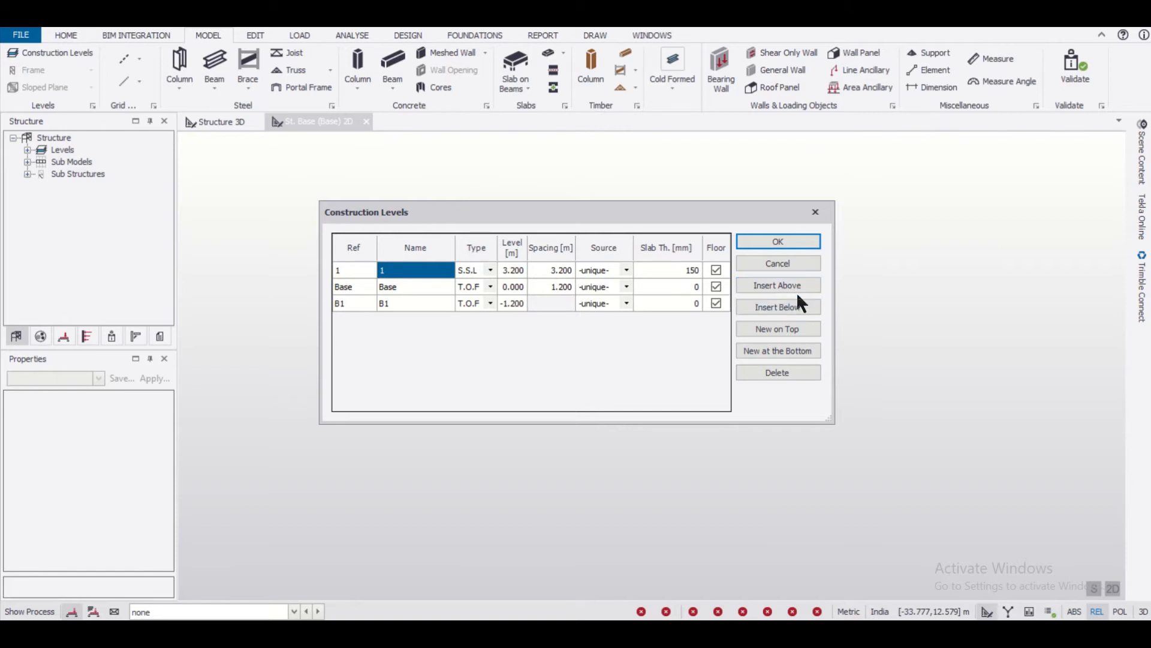
left_click(777, 285)
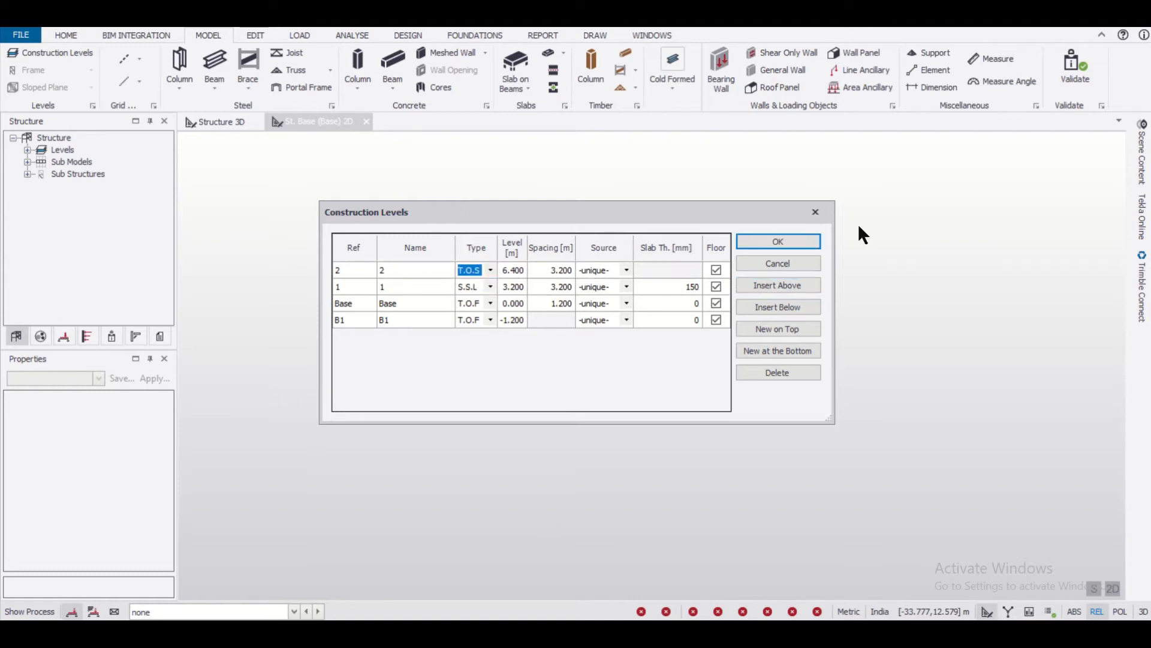
mouse_move(429, 301)
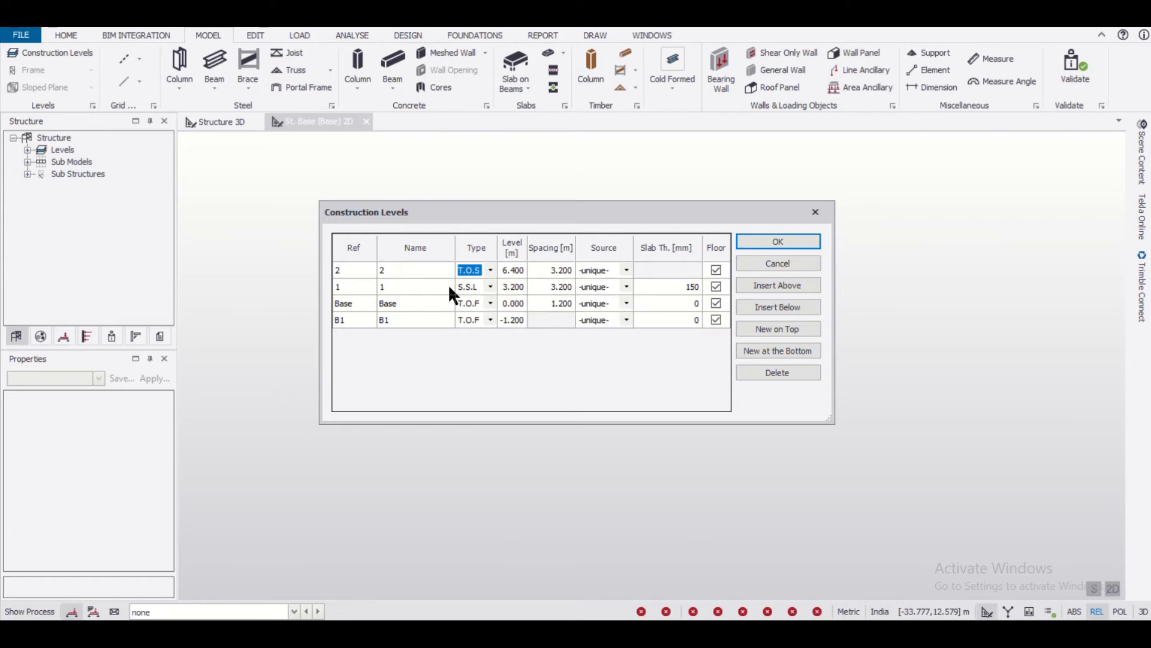
left_click(777, 241)
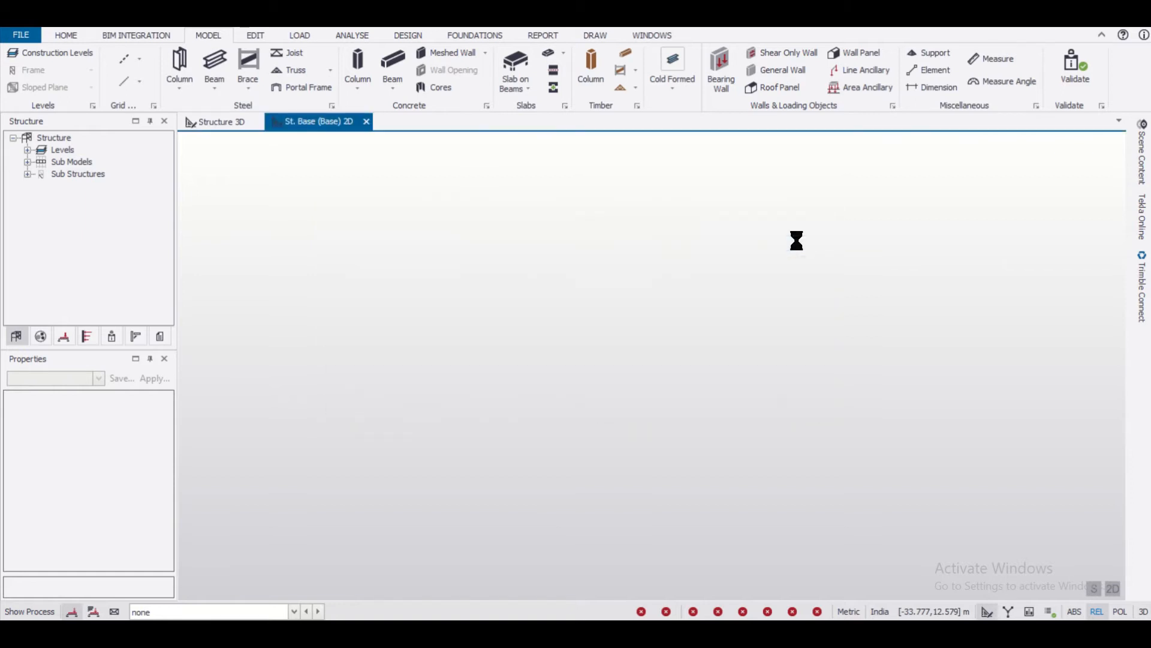
Step: Parallel-copy grid line A at 4 m to complete grids B and 2, then view in 3D
left_click(219, 121)
type("4")
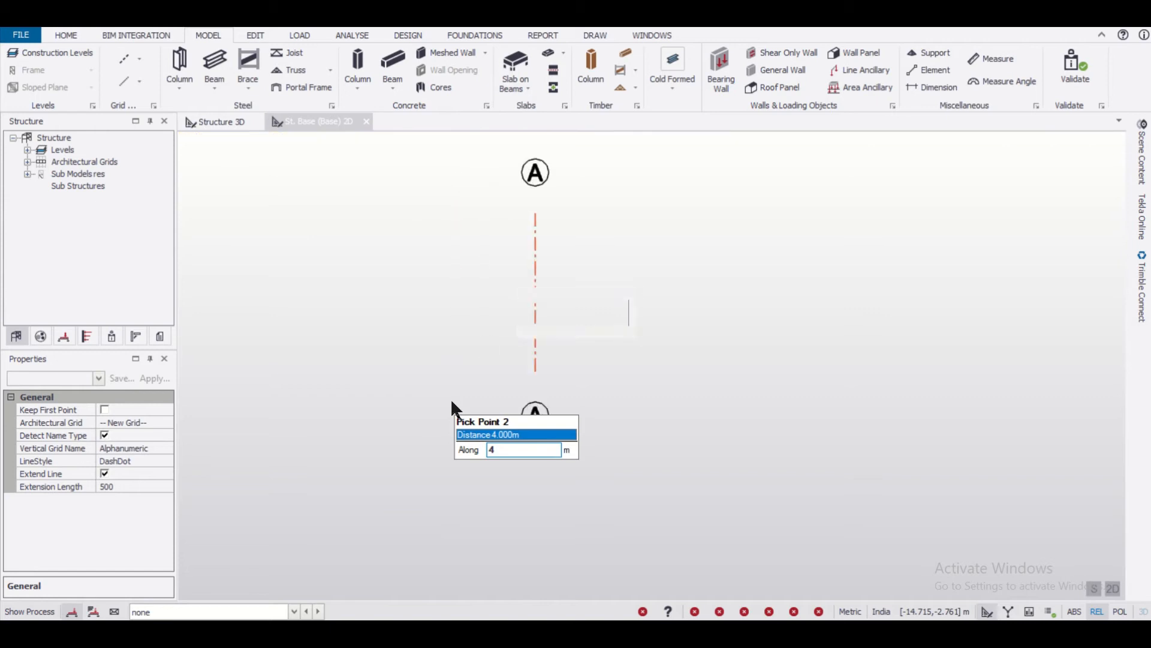
left_click(139, 63)
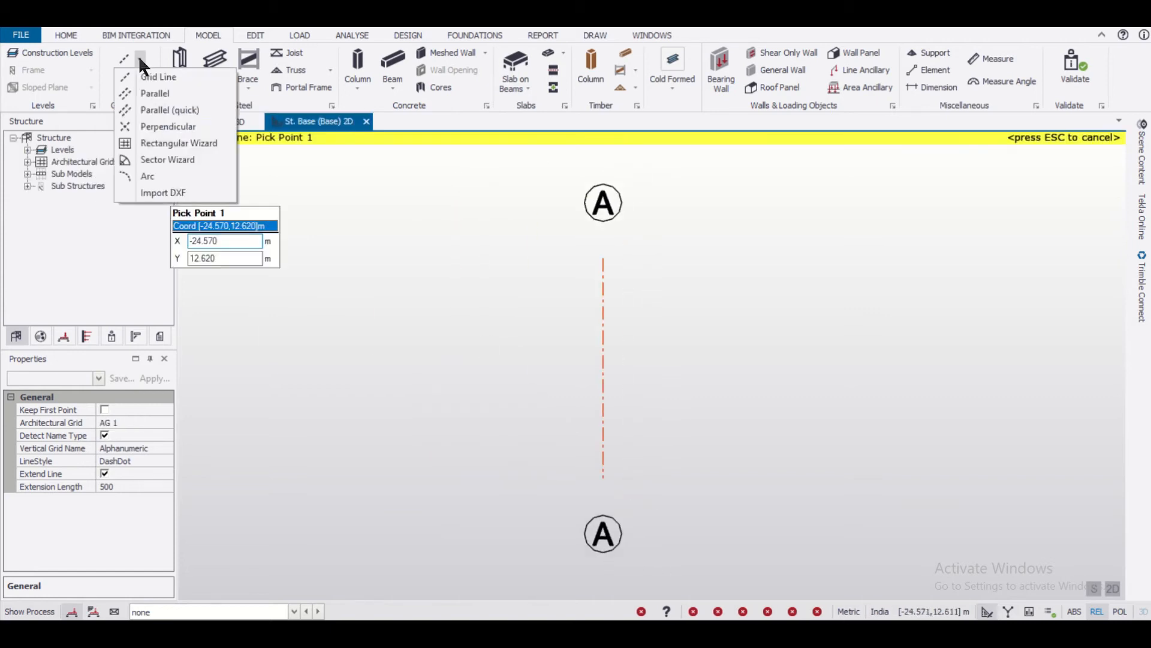
left_click(154, 94)
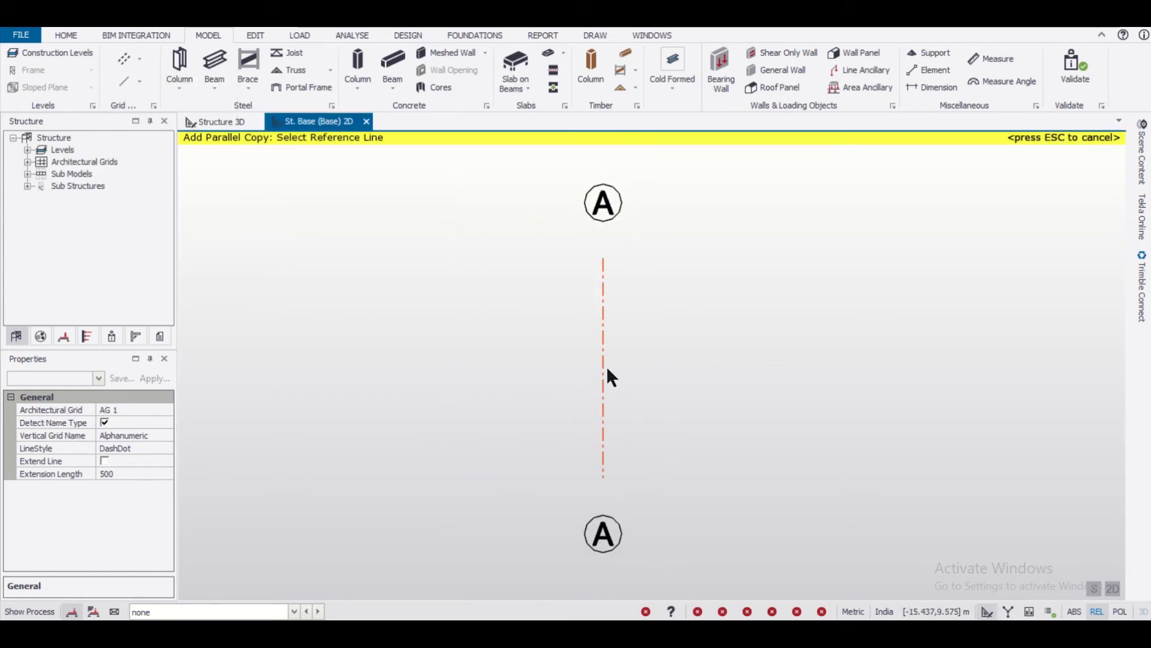
left_click(604, 367)
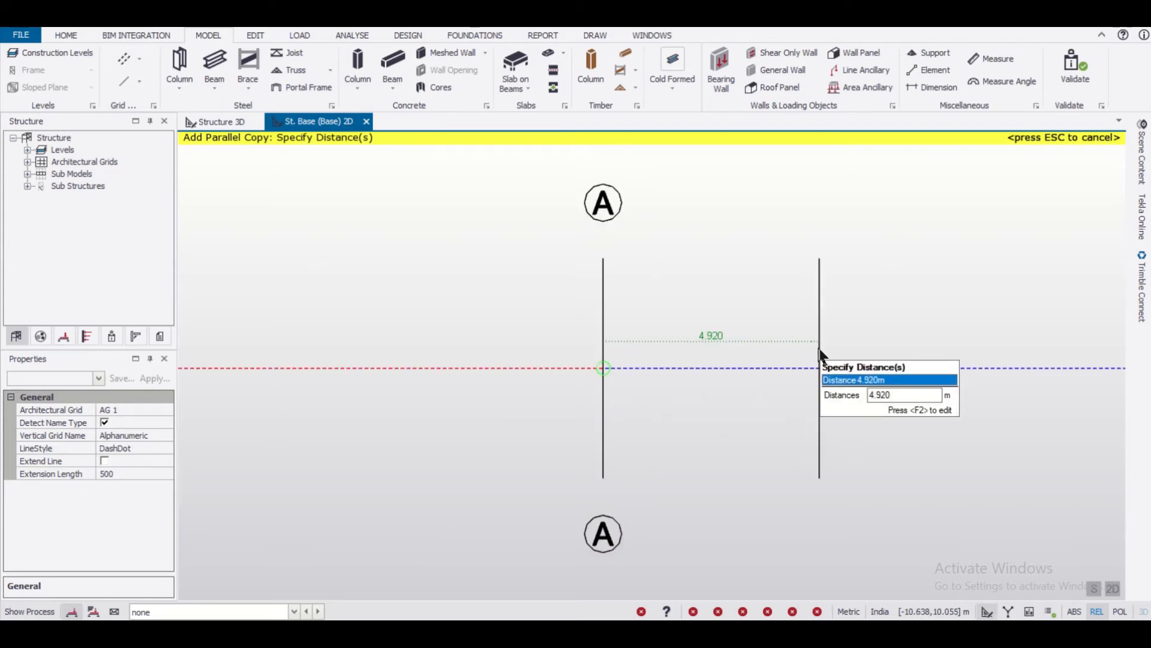
type("4")
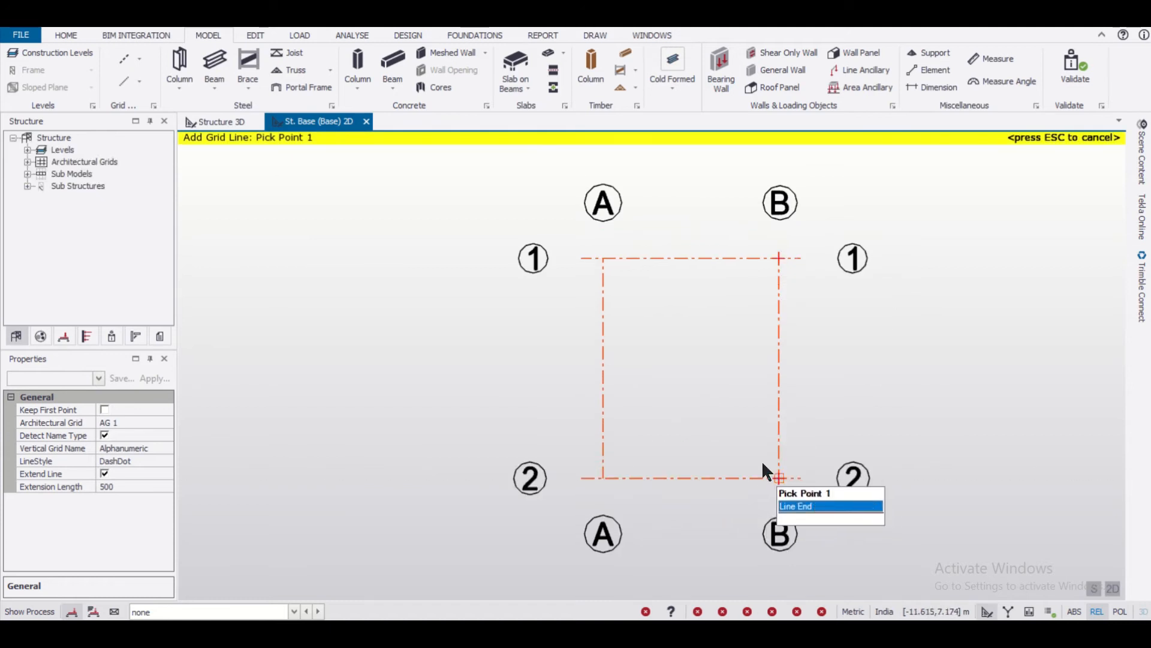
left_click(220, 121)
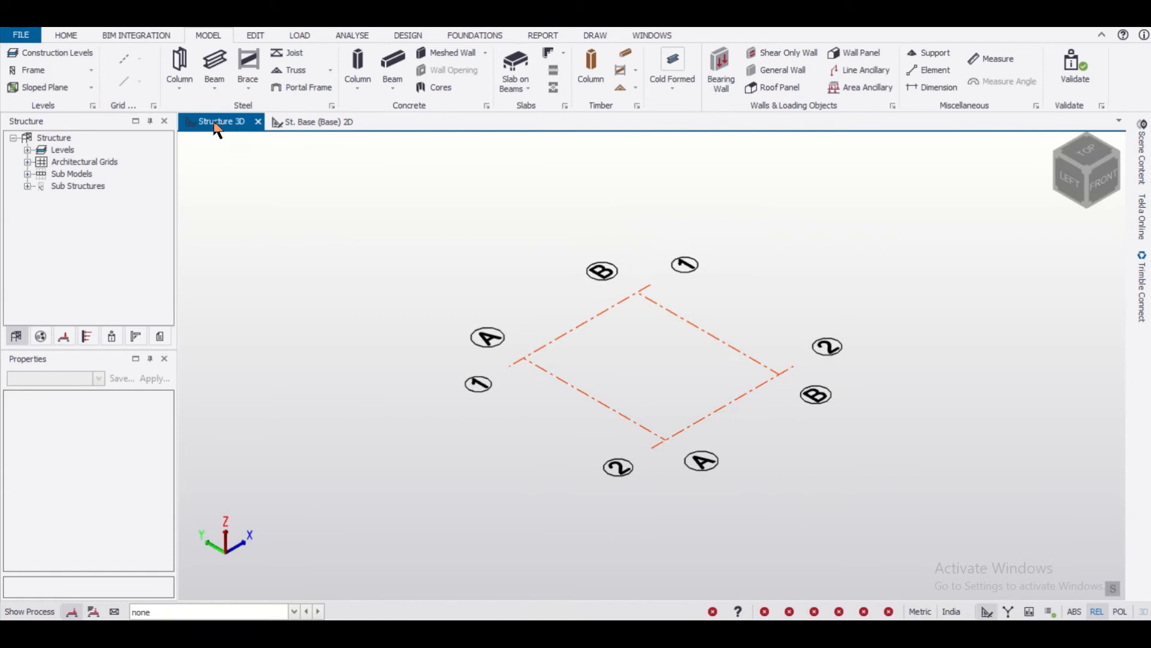
Step: Return to the St. Base plan and start the steel Column tool
left_click(317, 122)
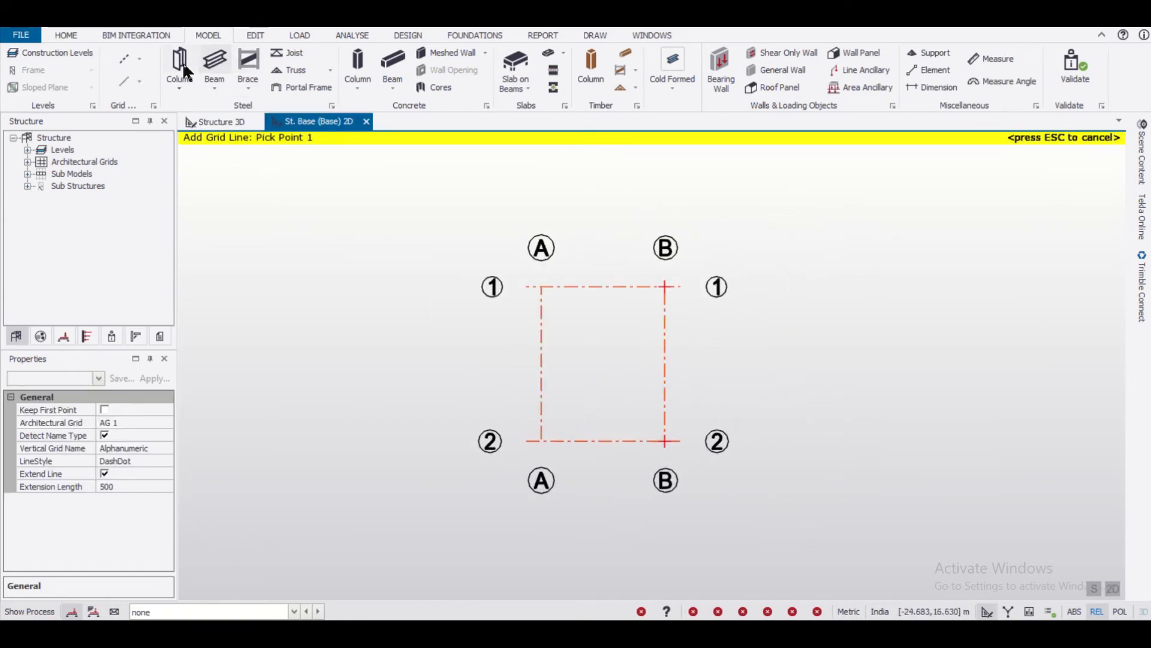
mouse_move(162, 432)
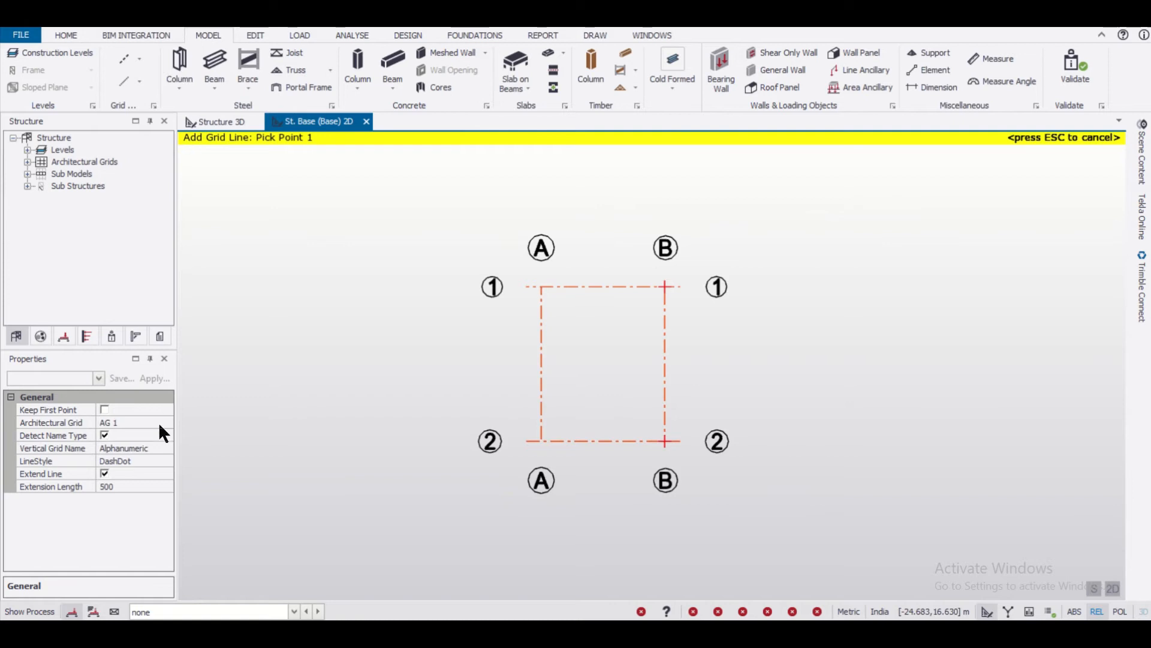
left_click(178, 66)
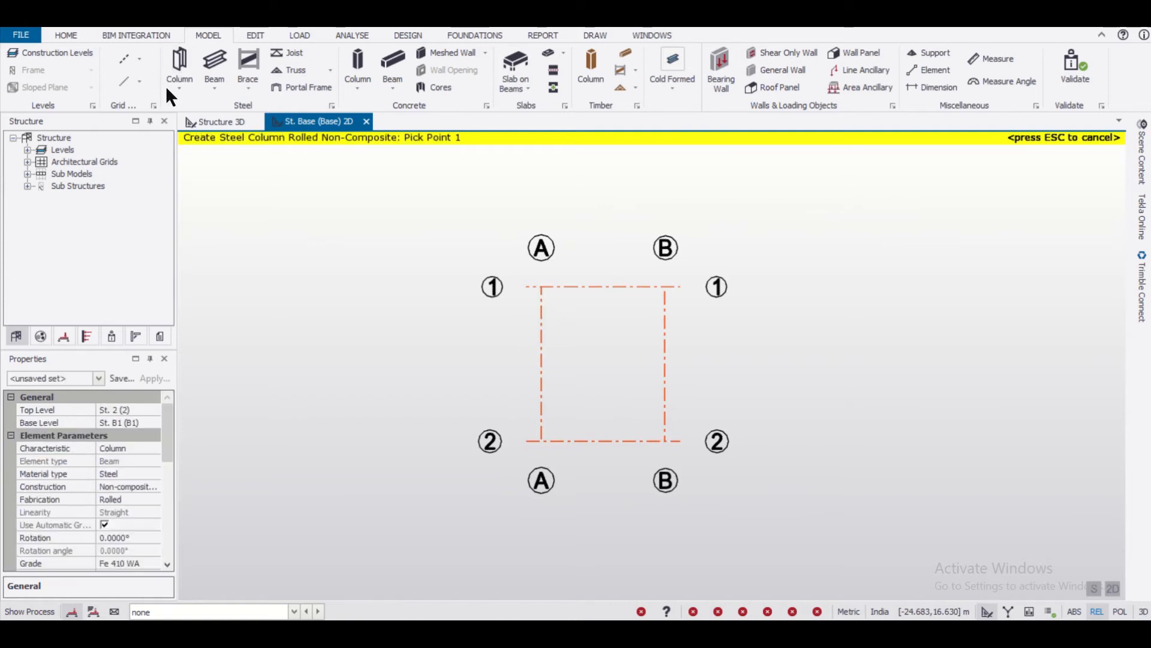
Step: Place SC 250 steel columns at grid intersections A1, B1, A2 and B2
scroll("down", 3)
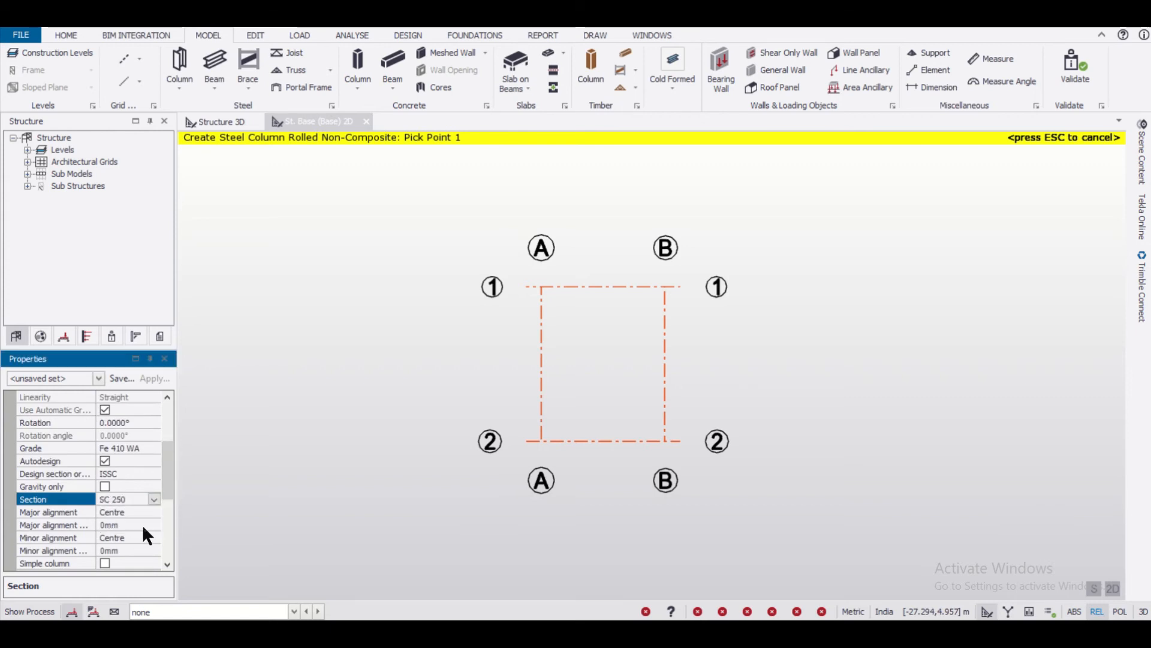
left_click(154, 498)
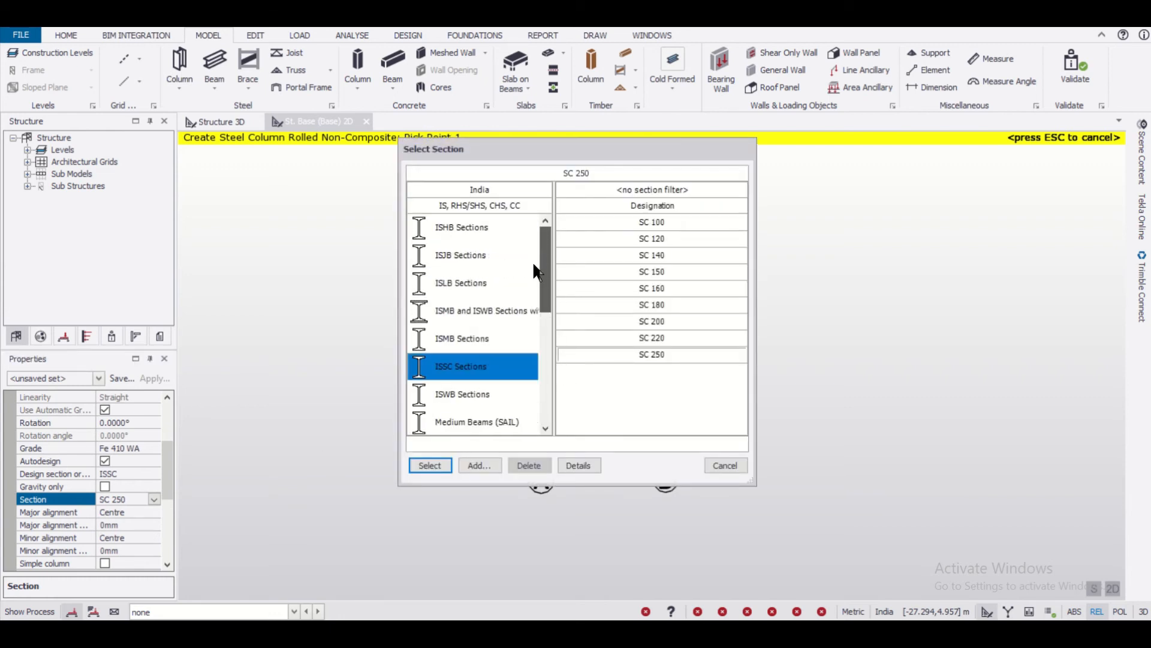
left_click(429, 465)
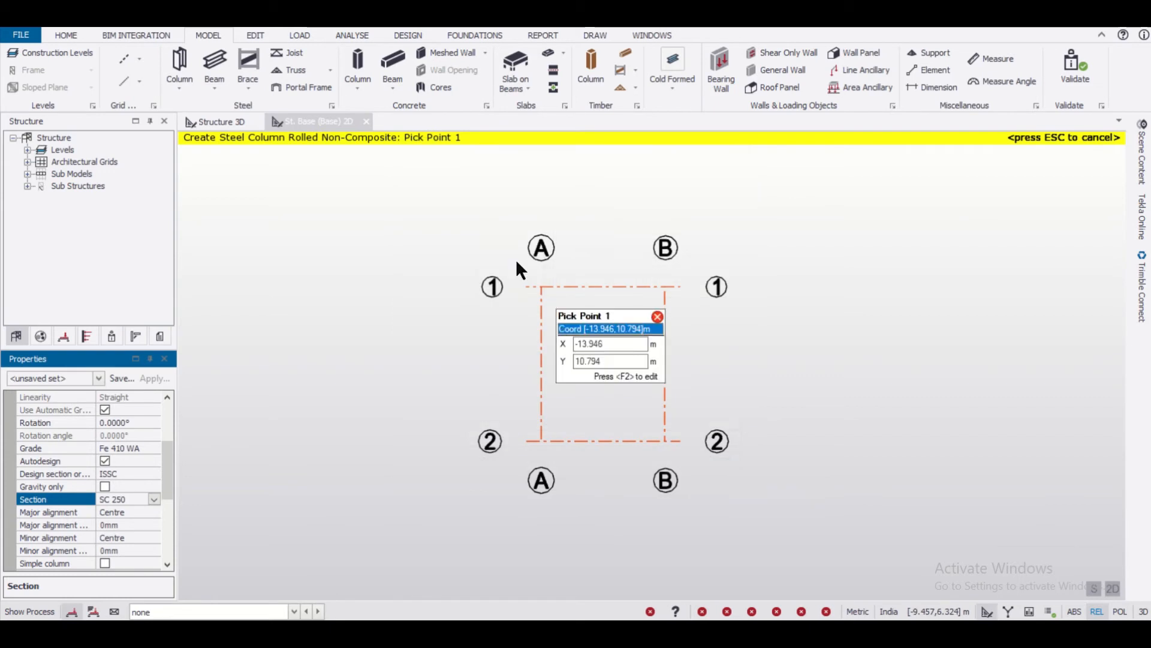
left_click(765, 481)
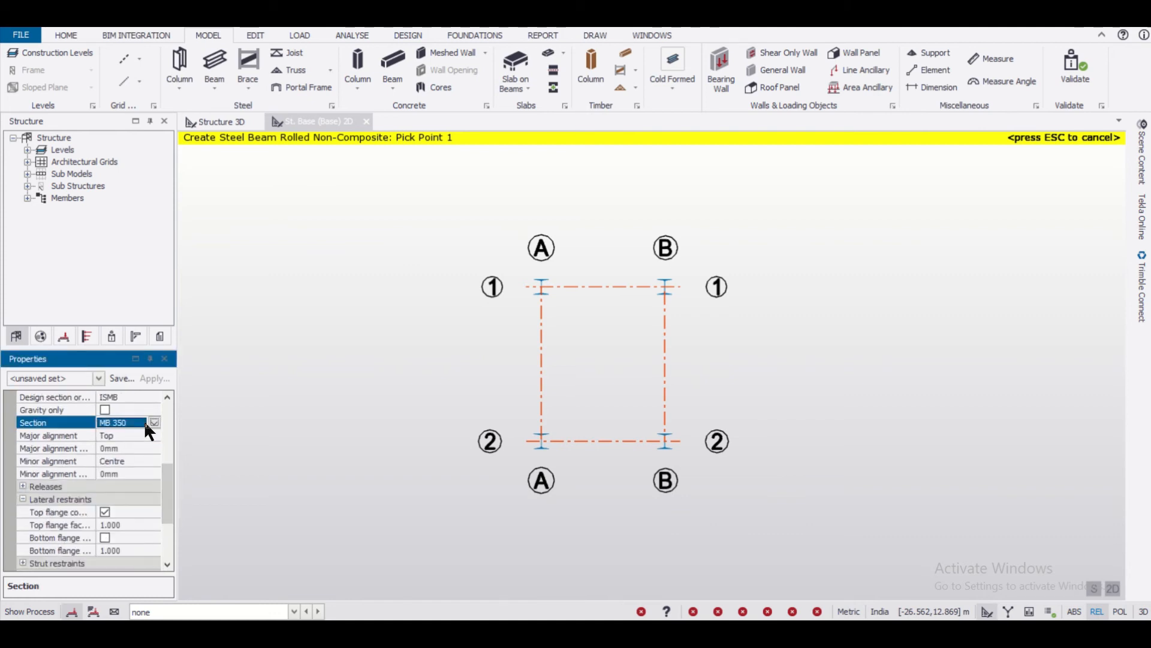
Step: Add MB 350 base beams between the columns, then open the St. 1 level plan
left_click(154, 422)
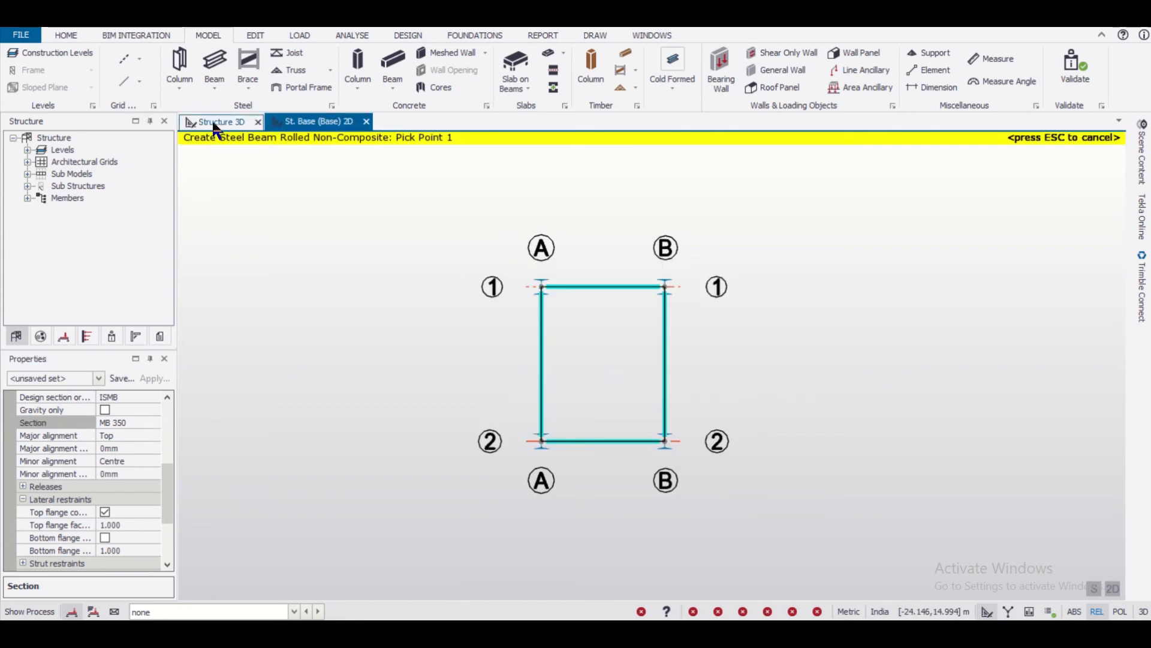
left_click(219, 121)
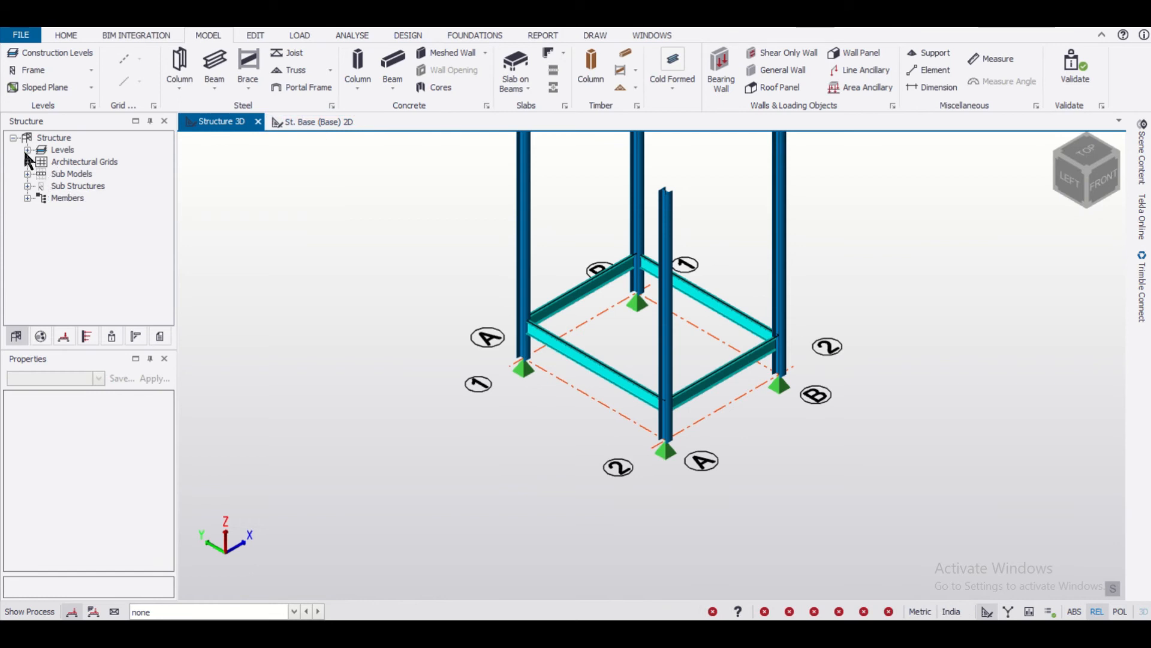
left_click(53, 137)
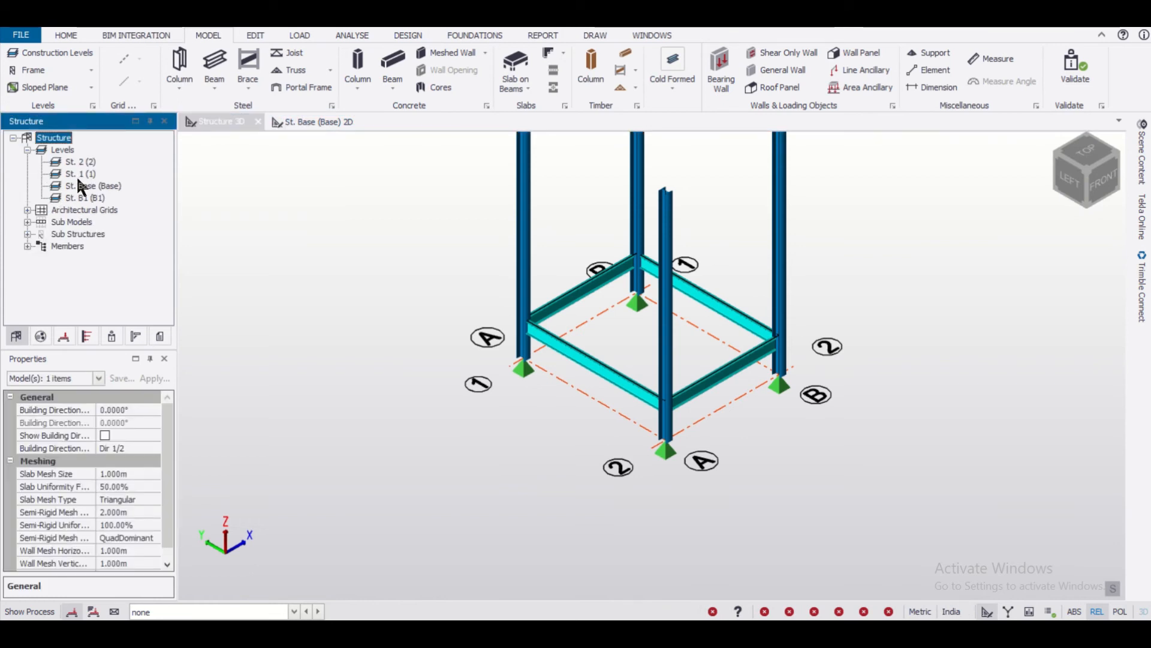
left_click(79, 174)
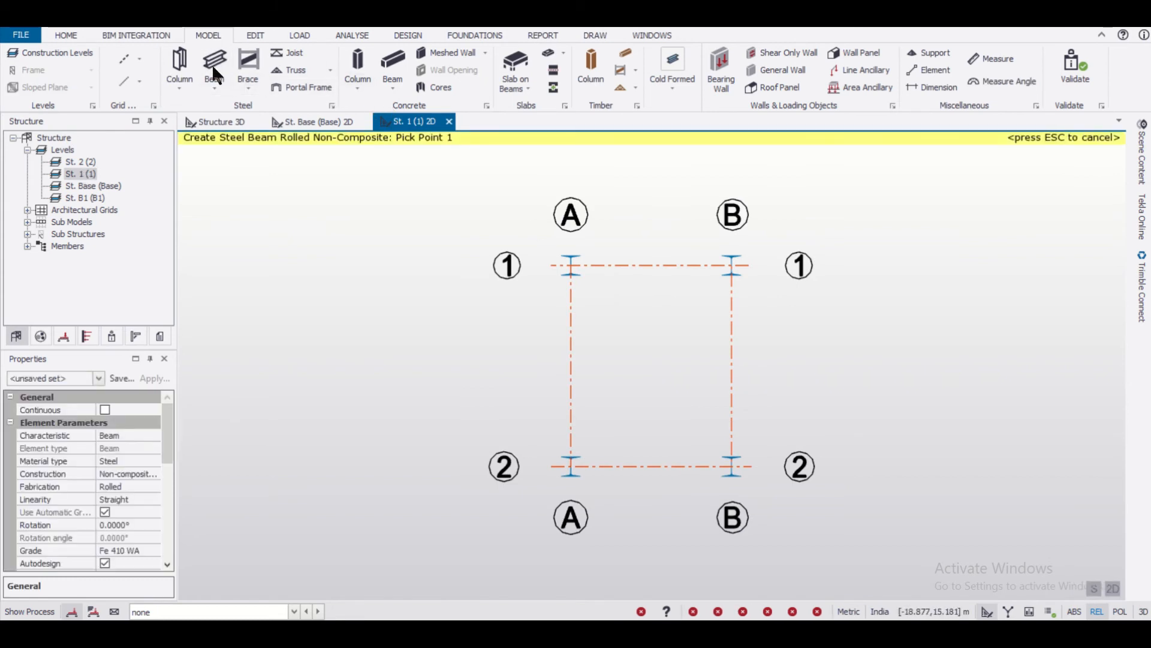
Step: Create level 1 beams along all grid lines, add a slab on beams, and view it in 3D
left_click_drag(547, 242, 889, 504)
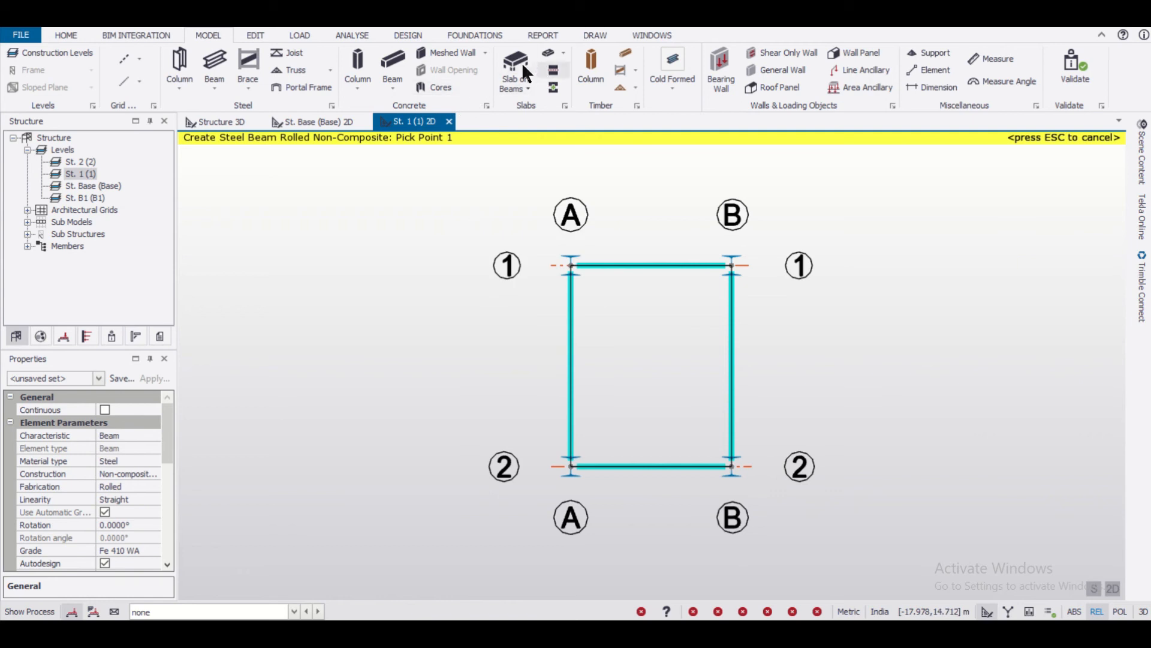
left_click(514, 62)
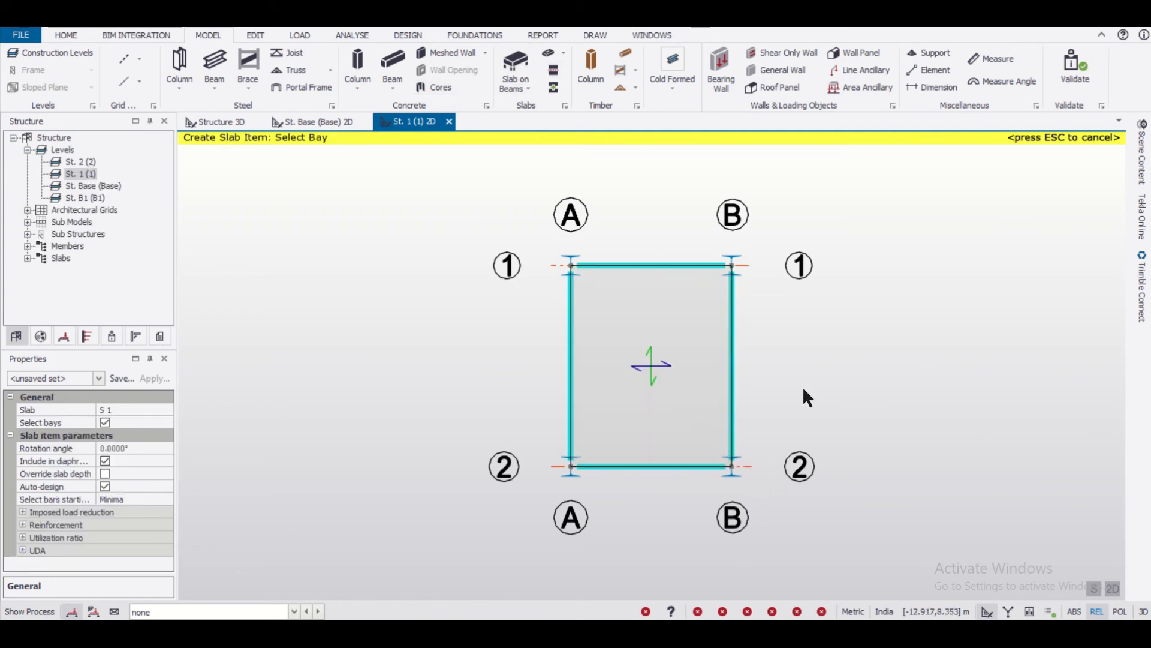
left_click(219, 121)
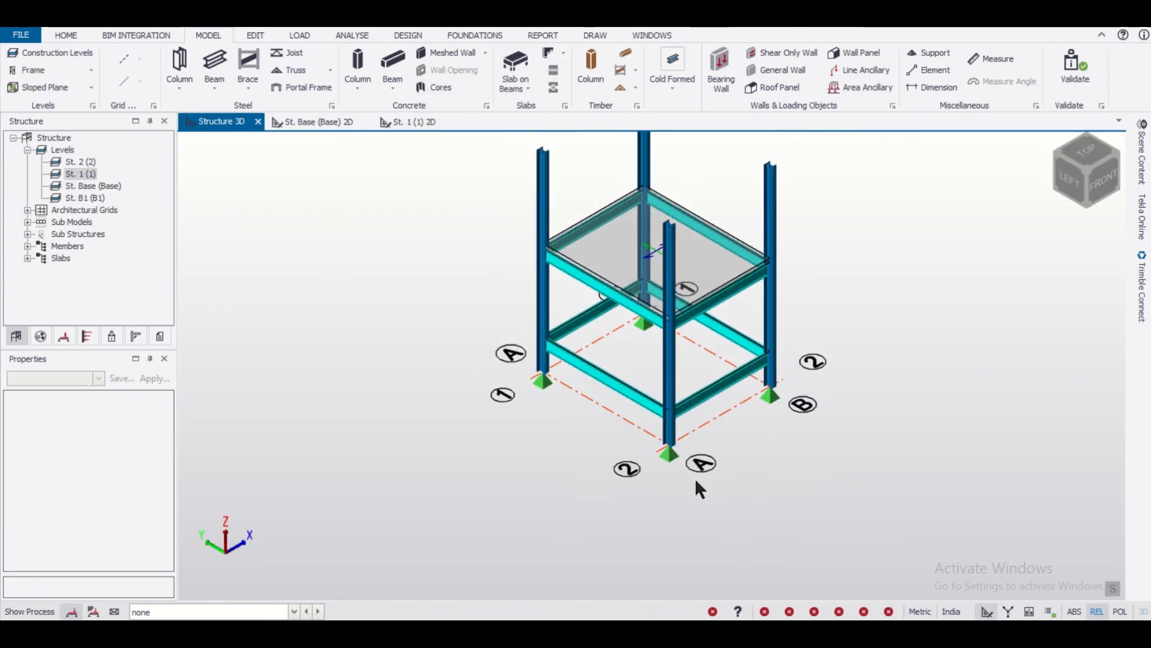
left_click_drag(697, 488, 748, 512)
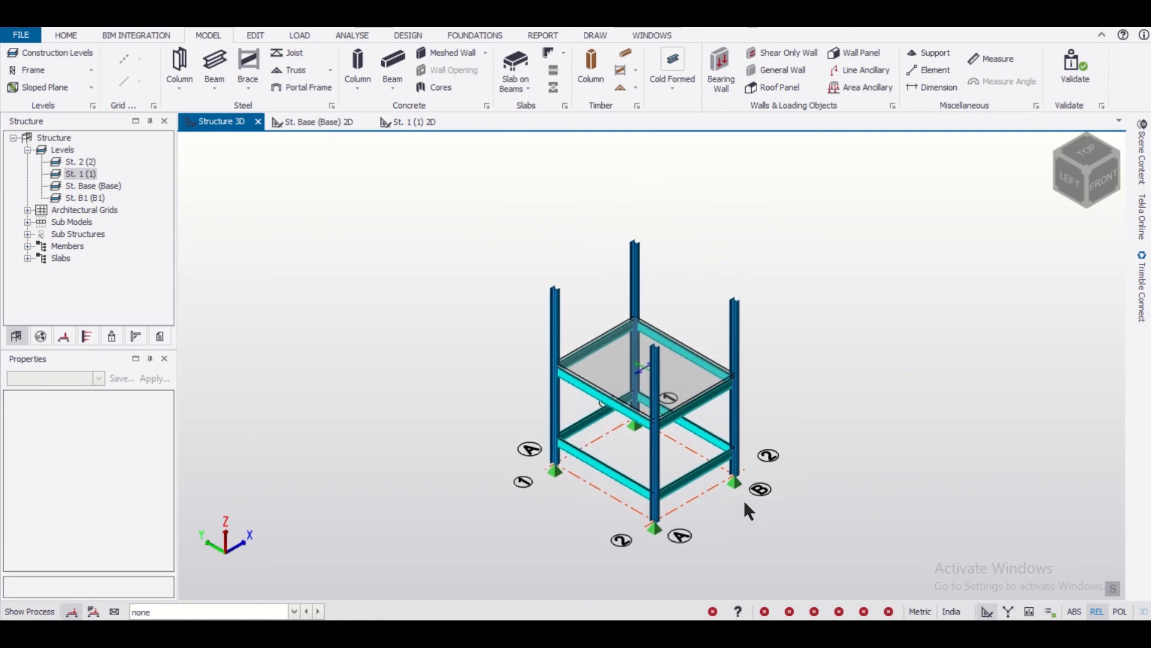